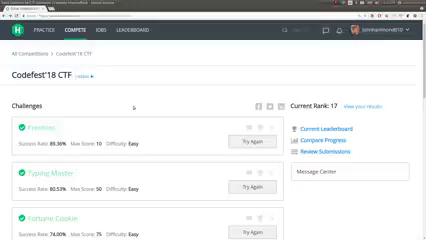
# - Follow the Codefest'18 CTF Slack invite link past the External Link Warning
pyautogui.scroll(-3)
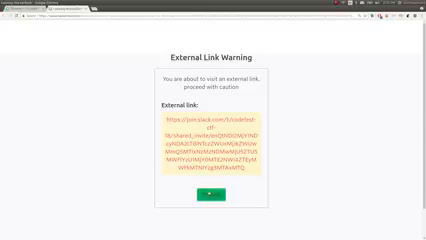
pyautogui.click(211, 191)
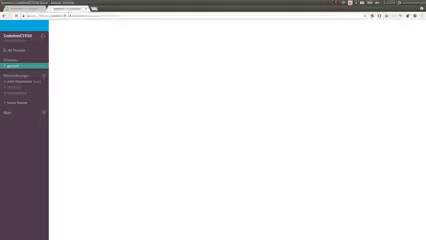
# - Open #general in the Codefest'18 Slack and scroll to the pinned freebies flag
pyautogui.click(20, 65)
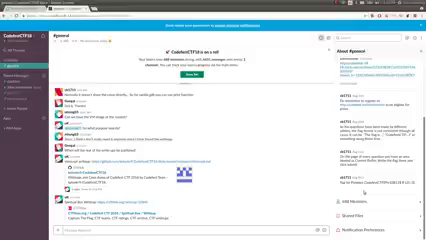
pyautogui.scroll(-3)
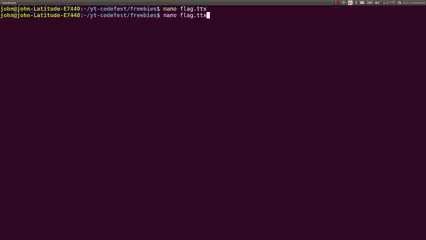
# - Paste the freebies flag into flag.txt in nano, then save and exit
pyautogui.press('Return')
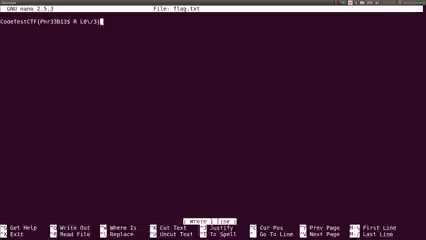
pyautogui.press('ctrl+x')
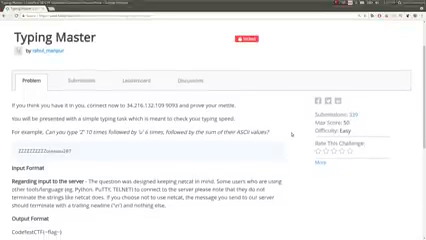
pyautogui.moveTo(288, 133)
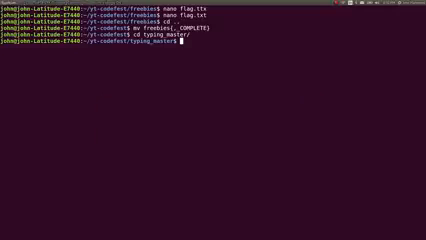
# - Write connect.sh running nc 34.216.132.109 9093, make it executable, and run it
pyautogui.write('nano con')
pyautogui.write('#!/bin/')
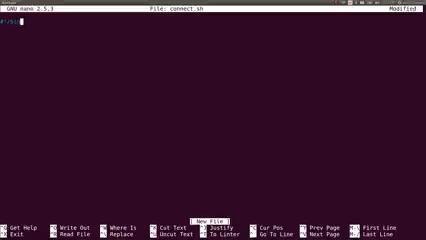
pyautogui.press('ctrl+x')
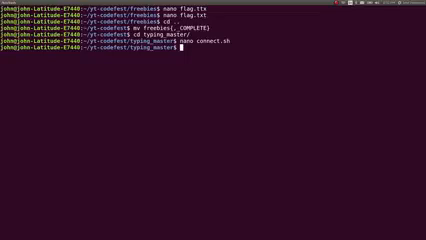
pyautogui.press('Enter')
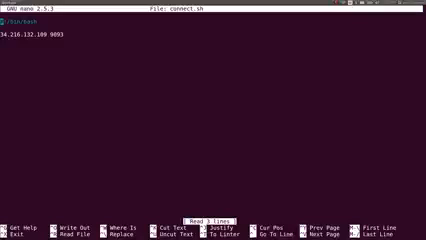
pyautogui.press('ctrl+x')
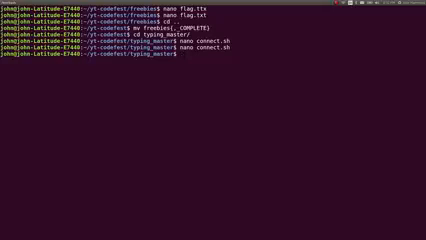
pyautogui.write('chmod +x connect.sh')
pyautogui.write('./connect.sh')
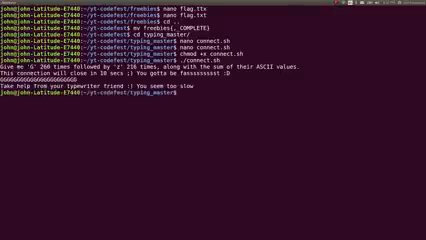
pyautogui.write('subl get')
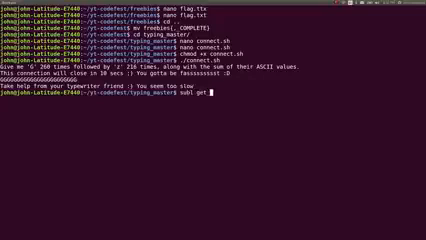
# - Start get_flag.py: python shebang, pwntools import, critical log level, host 34.216.132.109, port 9093
pyautogui.press('Return')
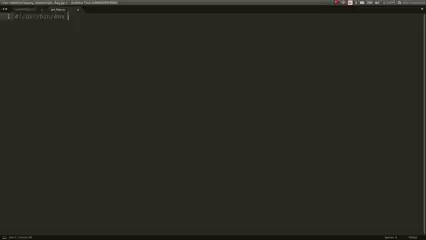
pyautogui.write('python')
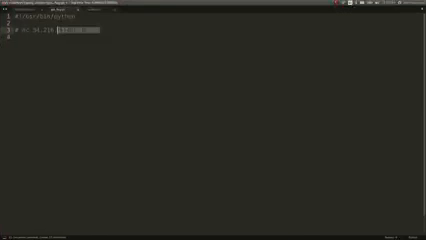
pyautogui.write('host =')
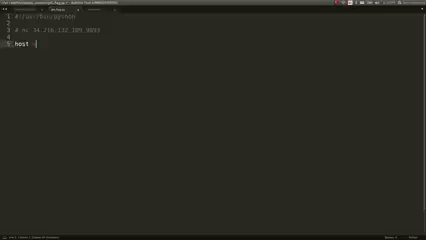
pyautogui.write("'34.216.132.109'")
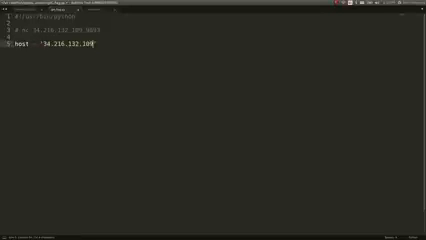
pyautogui.write('port = 9093')
pyautogui.write('from pwn import')
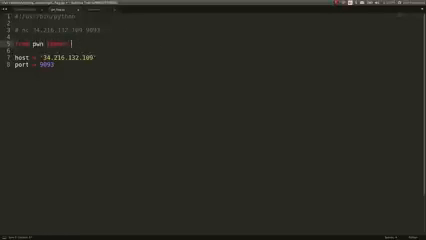
pyautogui.write("context.log_level = '")
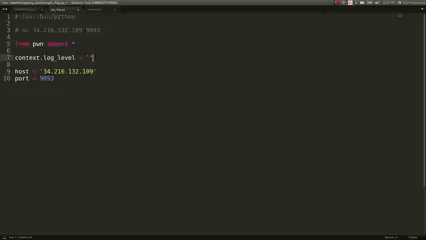
pyautogui.write("'critical'")
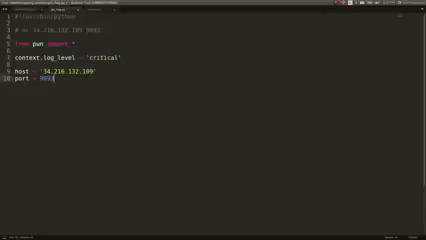
pyautogui.press('enter')
pyautogui.write('prompt = s.recv(')
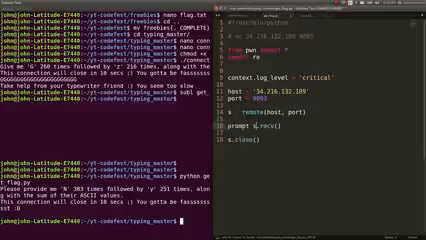
# - Add import re, remote(host, port), s.recv() and print re.findall of the prompt's letter–count pairs
pyautogui.write('re.findall(r"\'\\w\' \\d+", prompt')
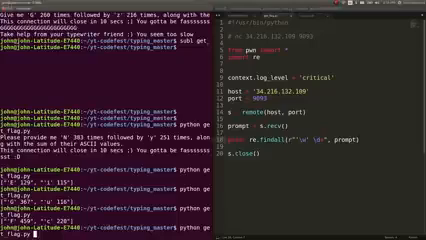
pyautogui.scroll(-3)
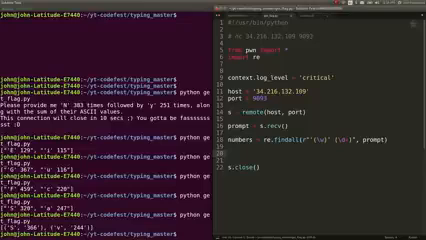
# - Save the findall matches as numbers and fill string with repeated letters plus their ASCII sum
pyautogui.write('string.append(numbers[0][0')
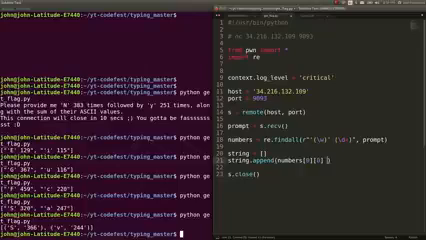
pyautogui.write('int(numbers[0][0]))')
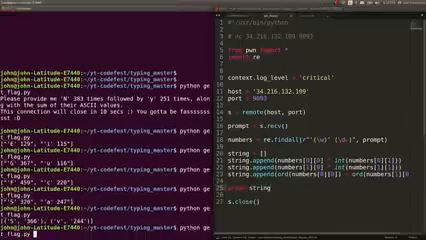
pyautogui.scroll(-3)
pyautogui.write("answer = ''.join(string")
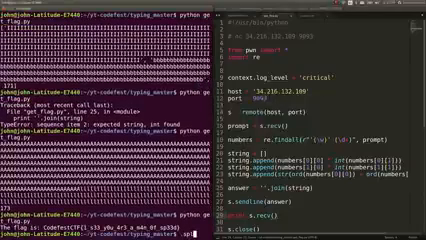
# - Send get_flag.py's output to flag.txt and begin renaming the typing_master folder
pyautogui.write('.split()')
pyautogui.write('mv ')
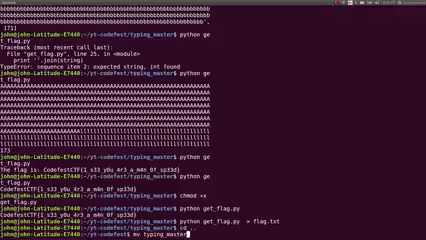
pyautogui.write('typing_master')
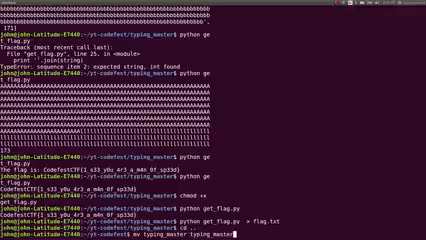